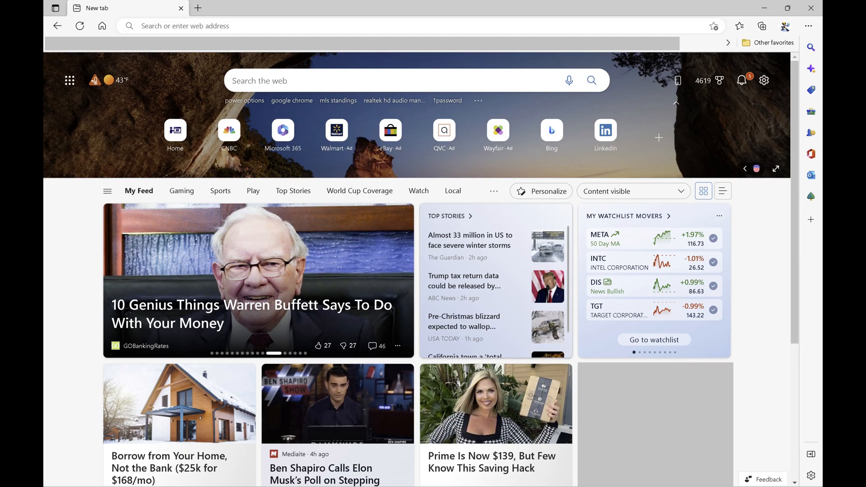
Step: Reach the Edge Settings page from the Settings and more menu
click(806, 25)
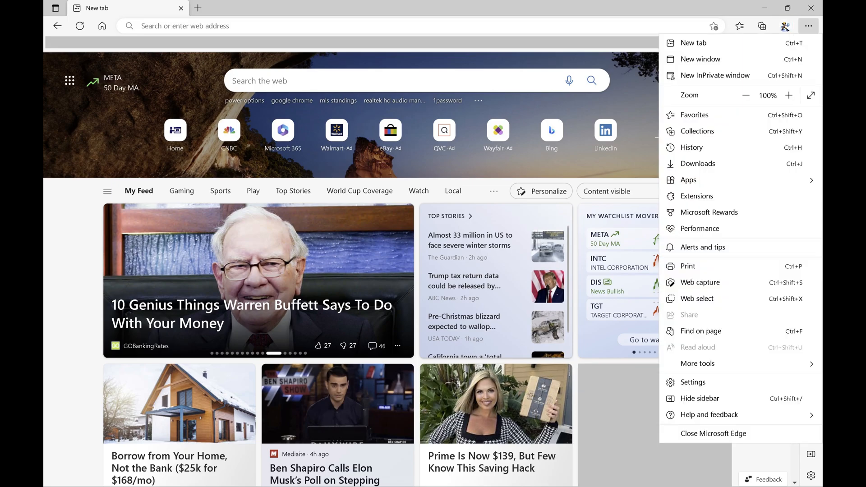
mouse_move(694, 381)
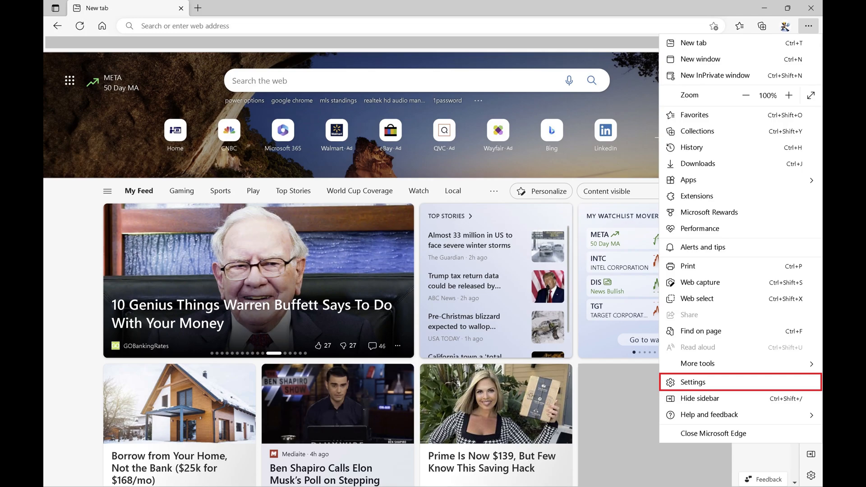
click(693, 382)
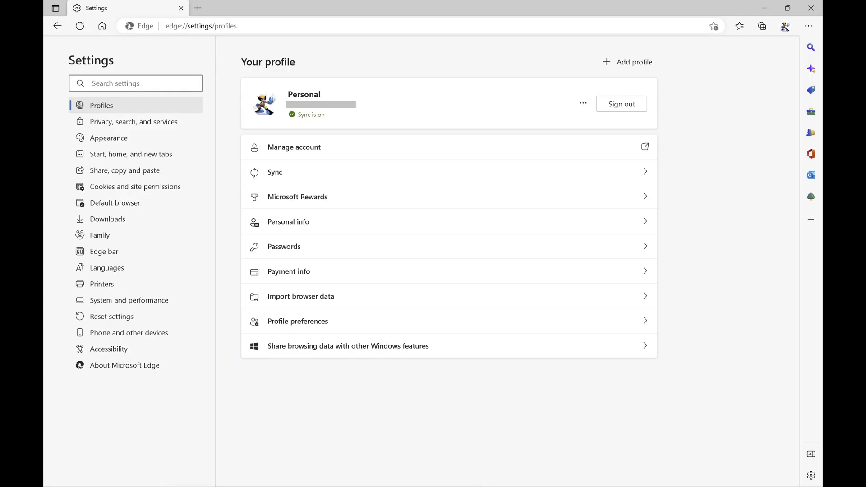
mouse_move(114, 203)
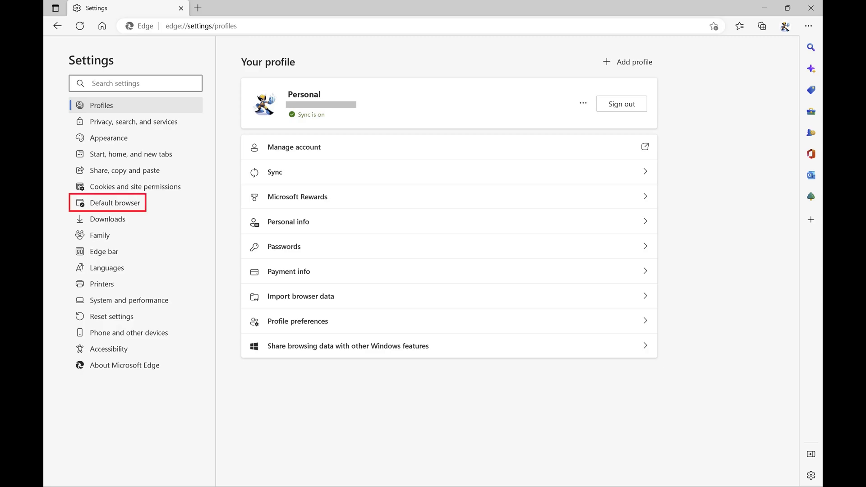
Step: Go to the Default browser page showing the Internet Explorer mode option at Default
click(115, 203)
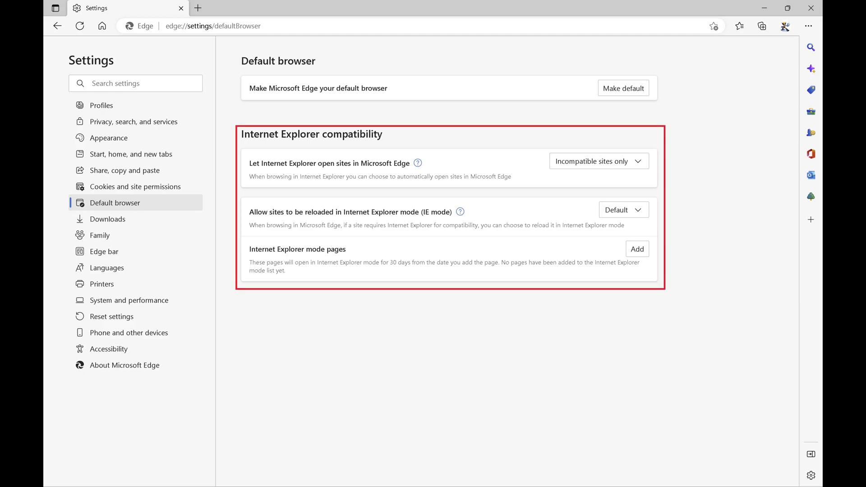
click(623, 210)
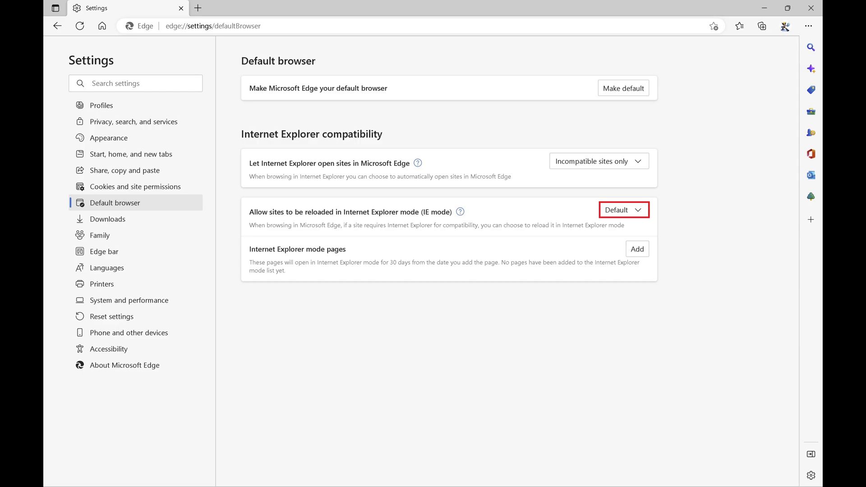
Step: Set 'Allow sites to be reloaded in Internet Explorer mode' to Allow
click(624, 209)
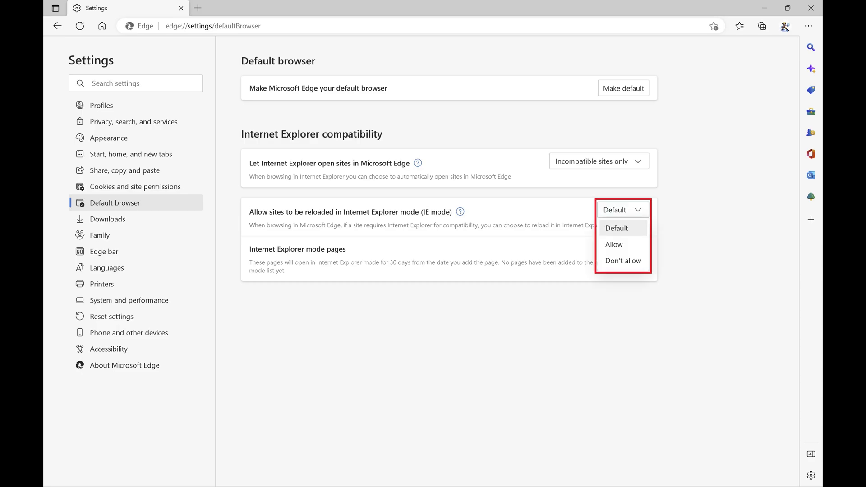
mouse_move(613, 245)
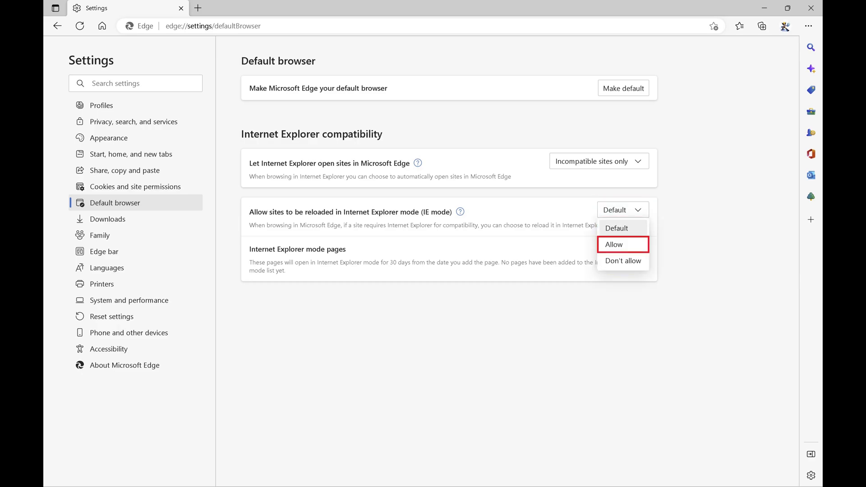
click(613, 244)
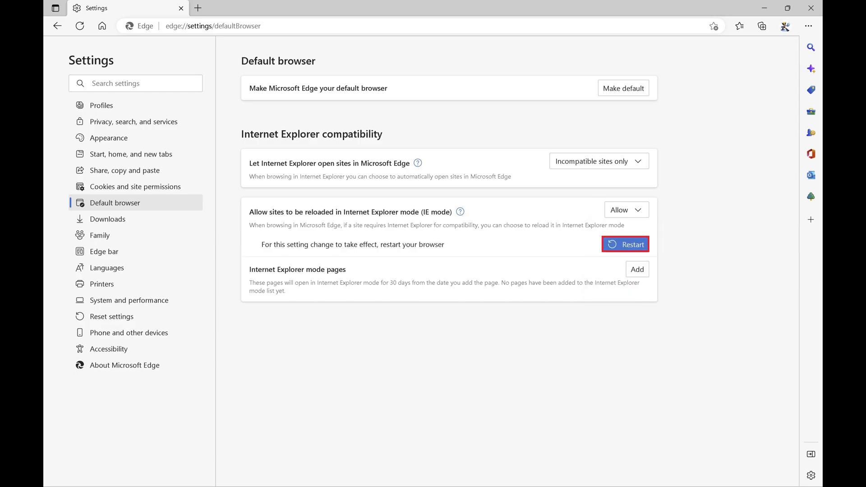